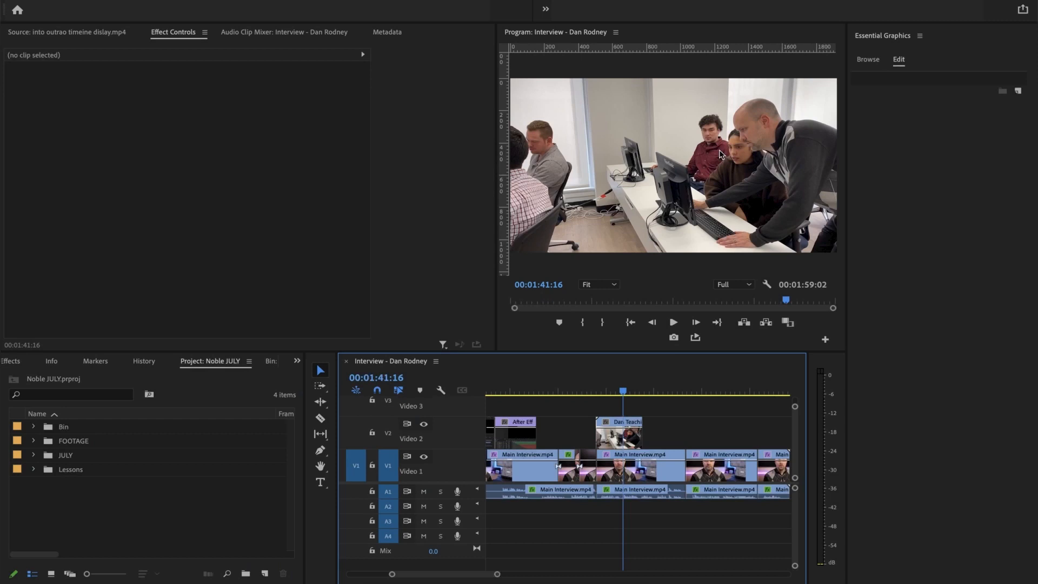
pyautogui.moveTo(681, 153)
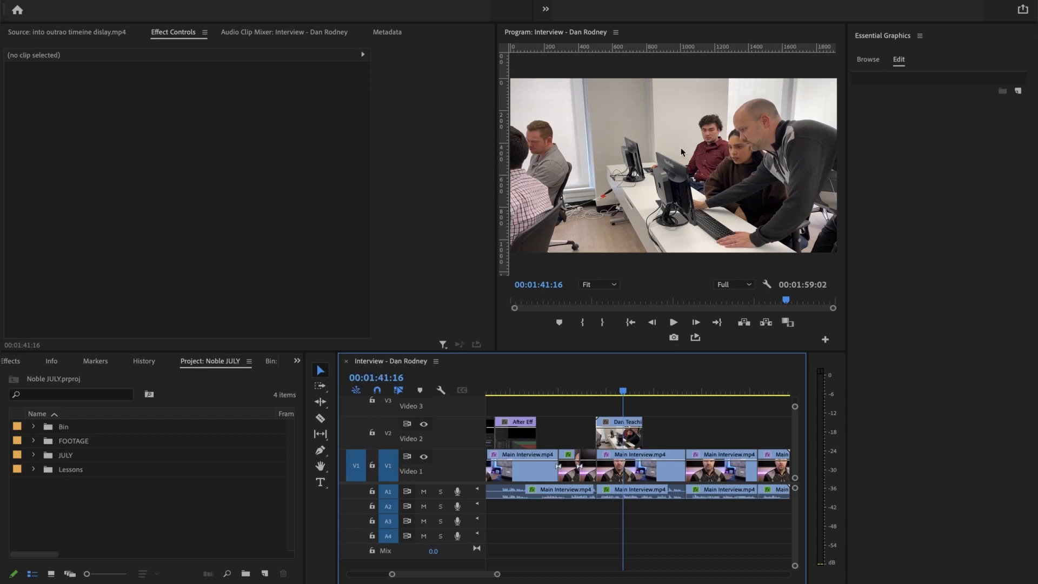
pyautogui.moveTo(710, 143)
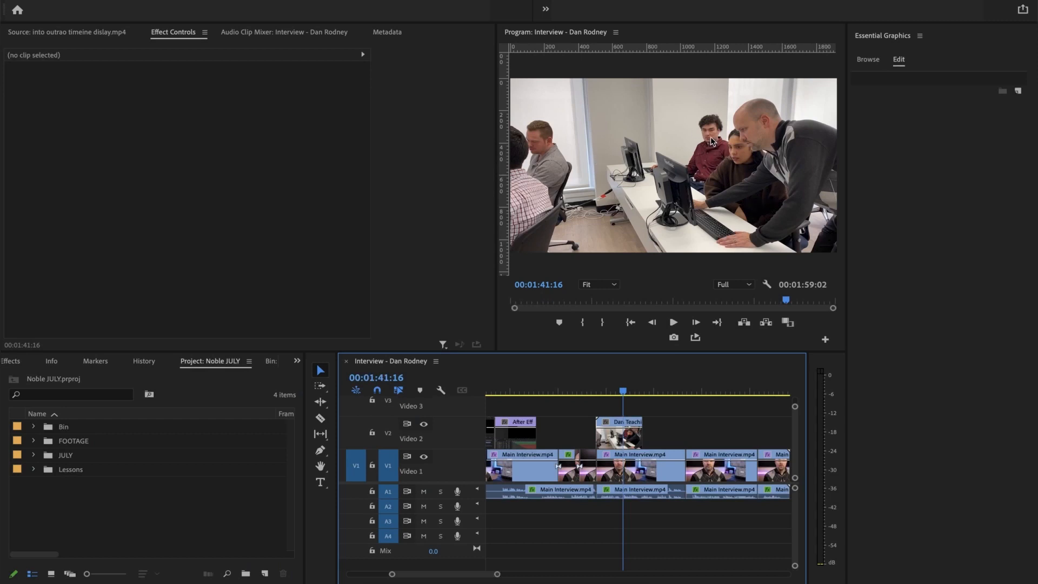
pyautogui.moveTo(709, 147)
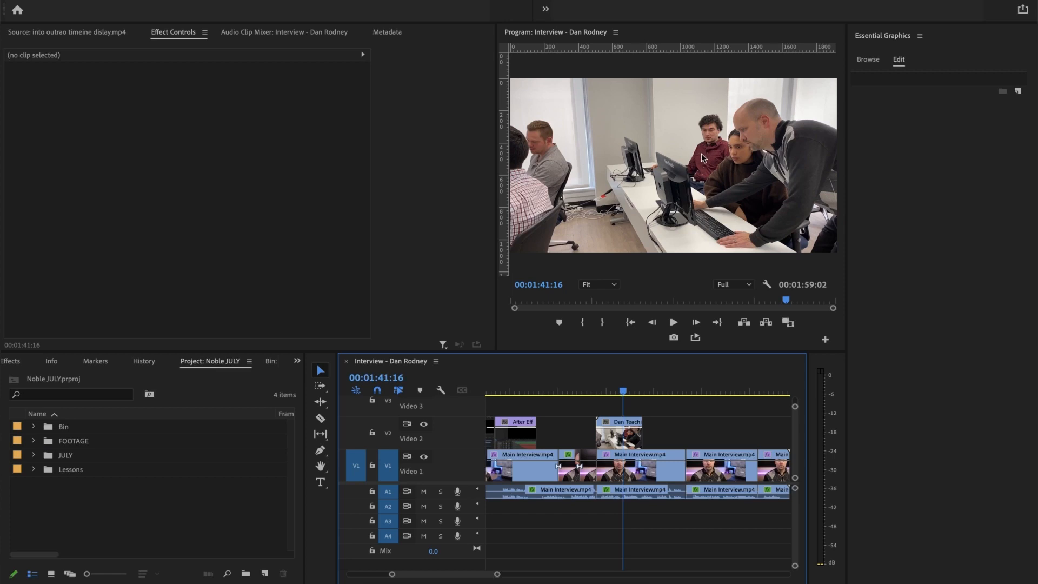
pyautogui.moveTo(631, 168)
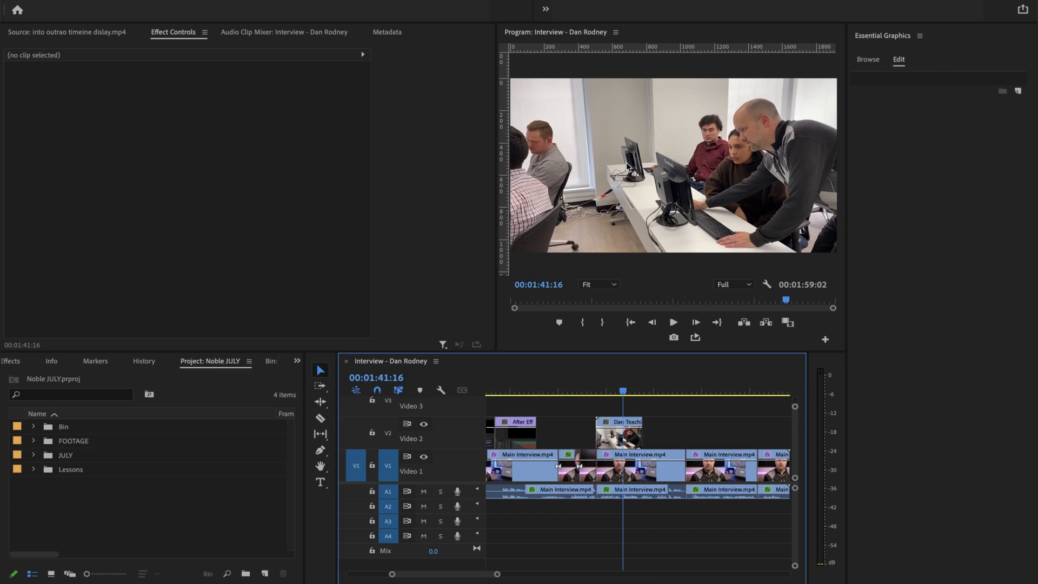
pyautogui.moveTo(651, 360)
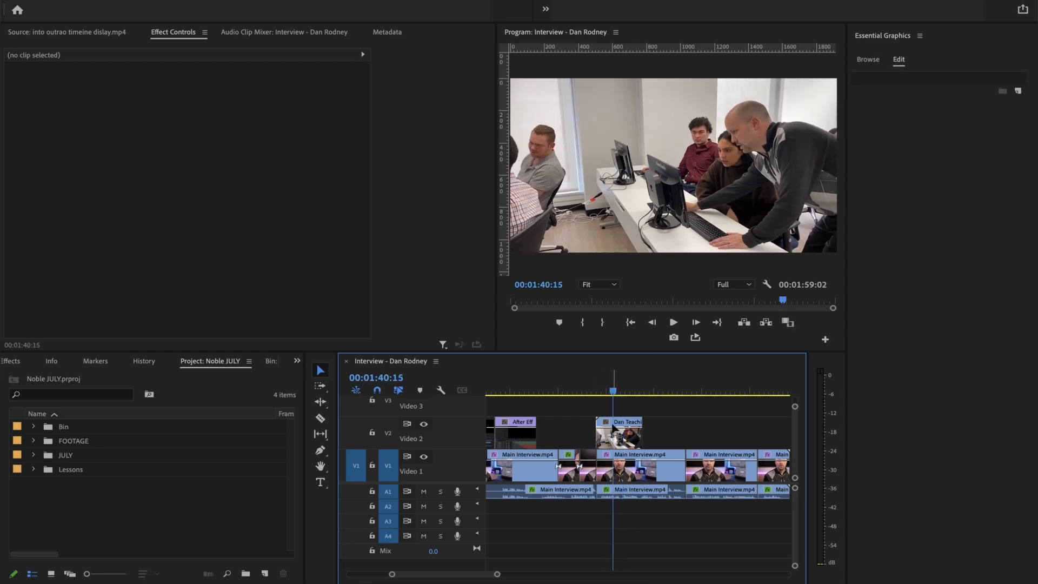
# Step: Search the Effects panel for 'blur' and apply Gaussian Blur to the Dan Teaching clip
pyautogui.click(618, 433)
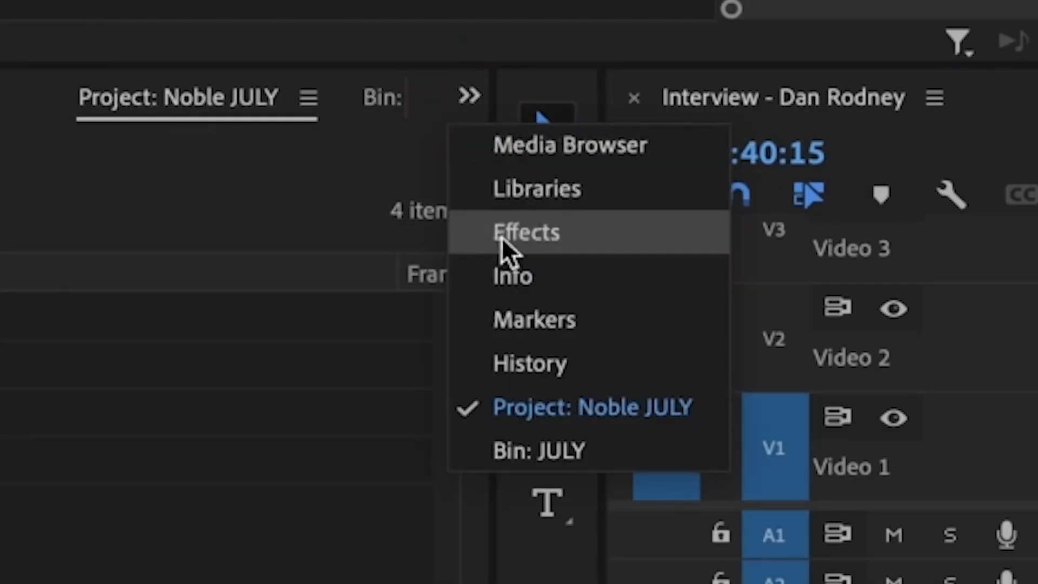
pyautogui.click(527, 233)
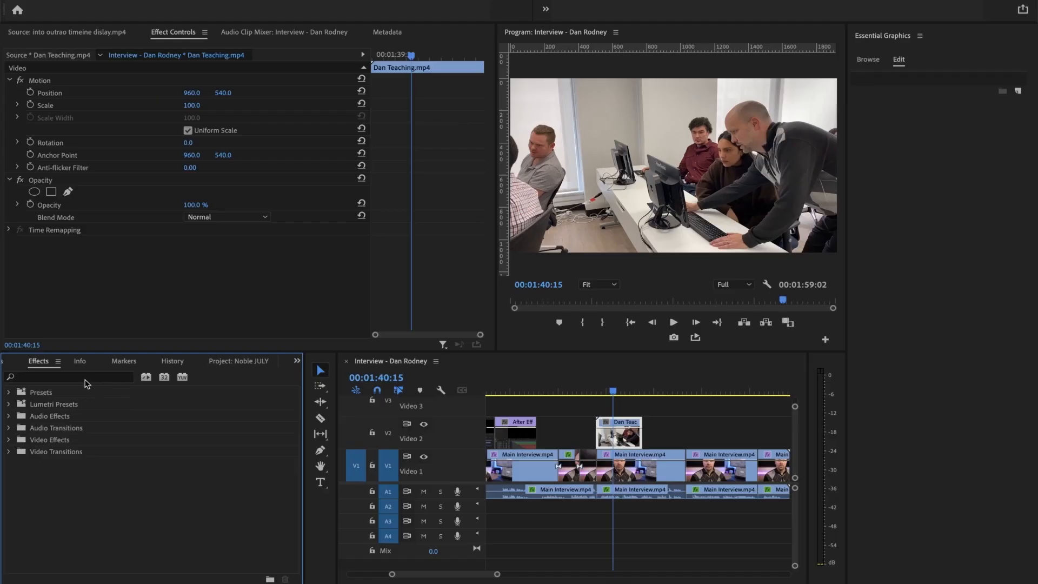
pyautogui.write('blur')
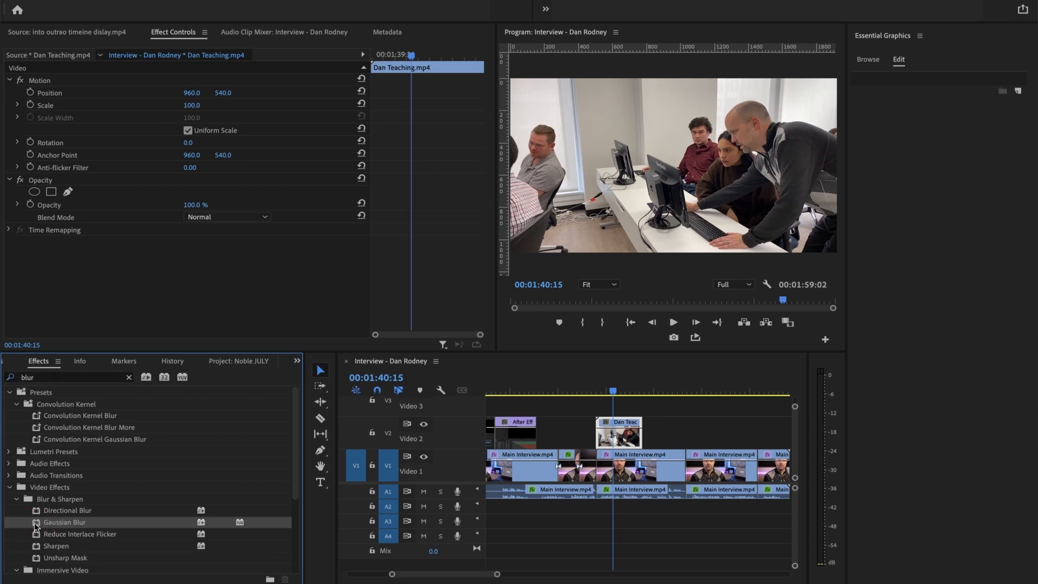
pyautogui.moveTo(45, 530)
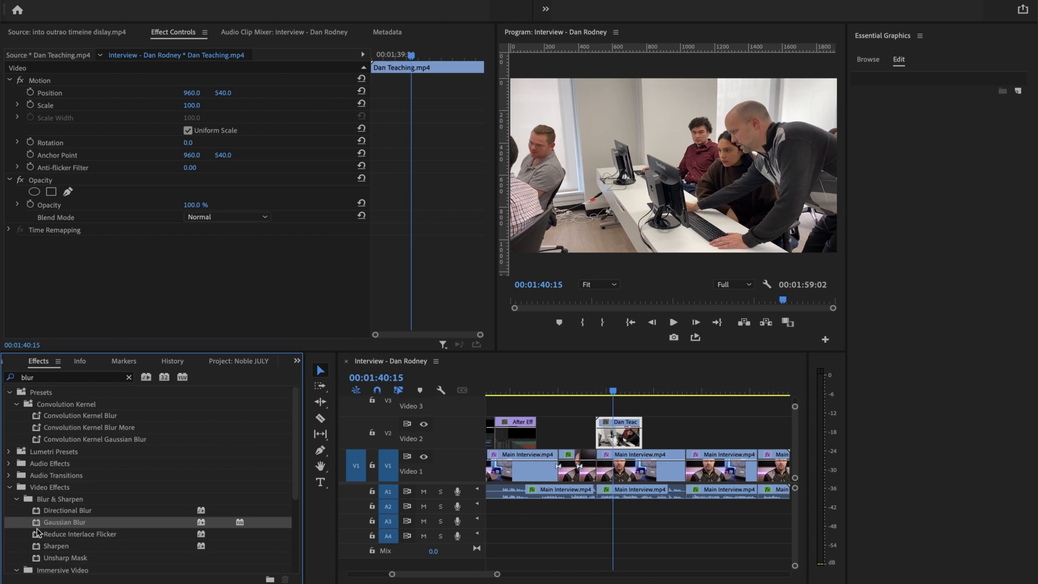
pyautogui.doubleClick(60, 521)
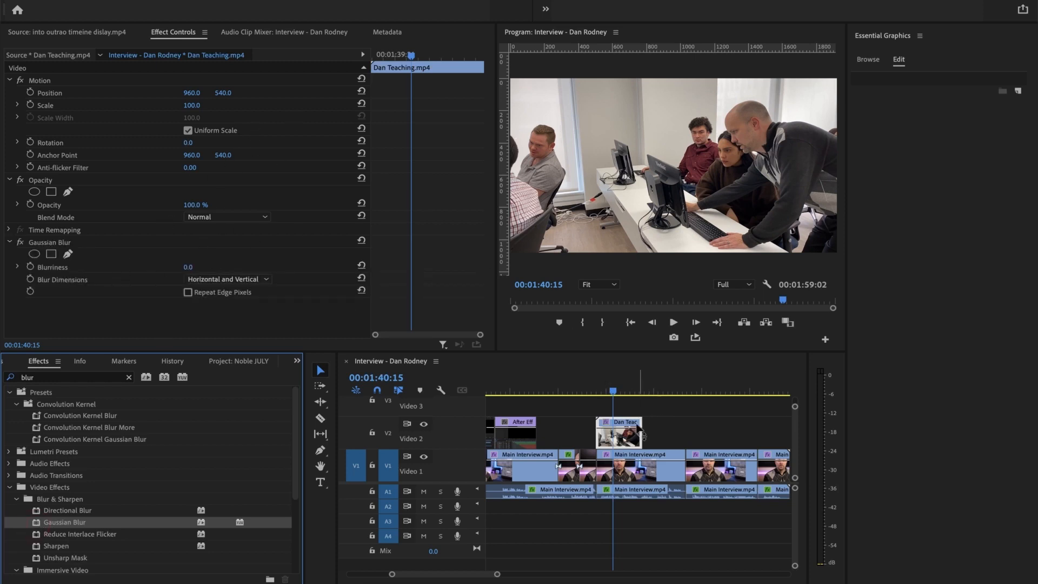
pyautogui.moveTo(619, 440)
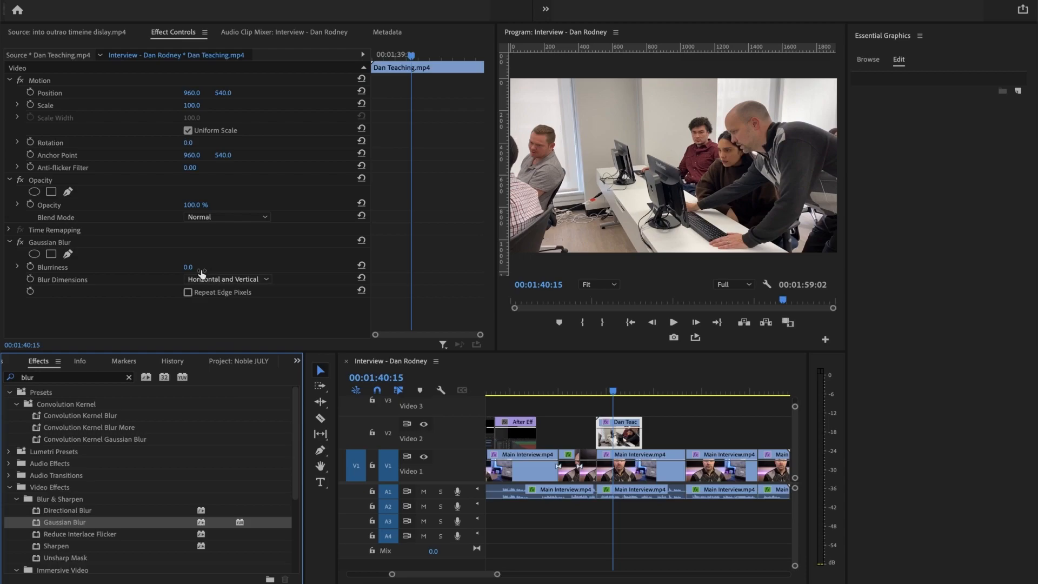
# Step: Scrub the Gaussian Blur Blurriness value up to 149
pyautogui.moveTo(188, 266); pyautogui.dragTo(312, 277)
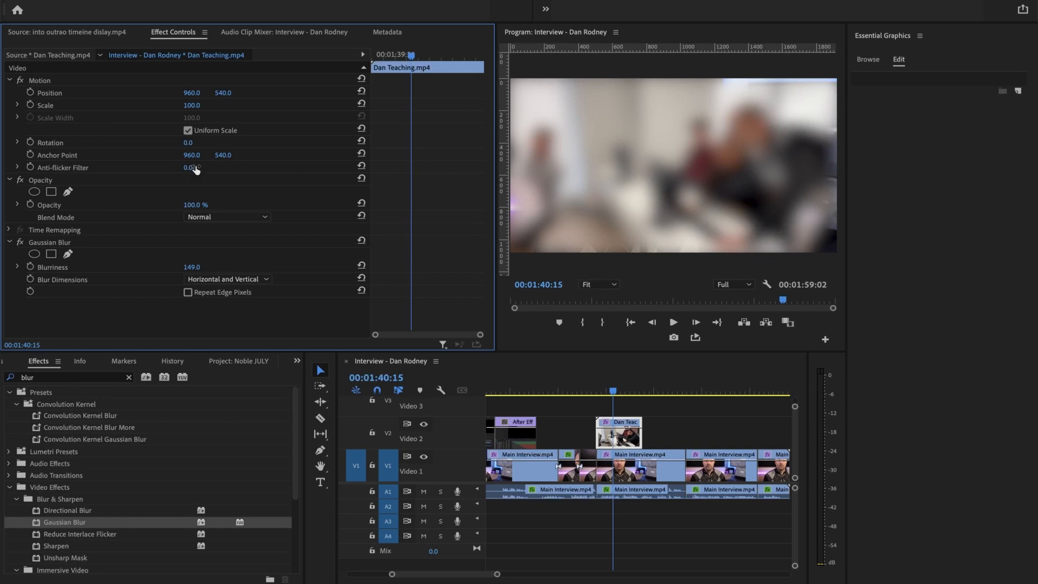
pyautogui.moveTo(33, 254)
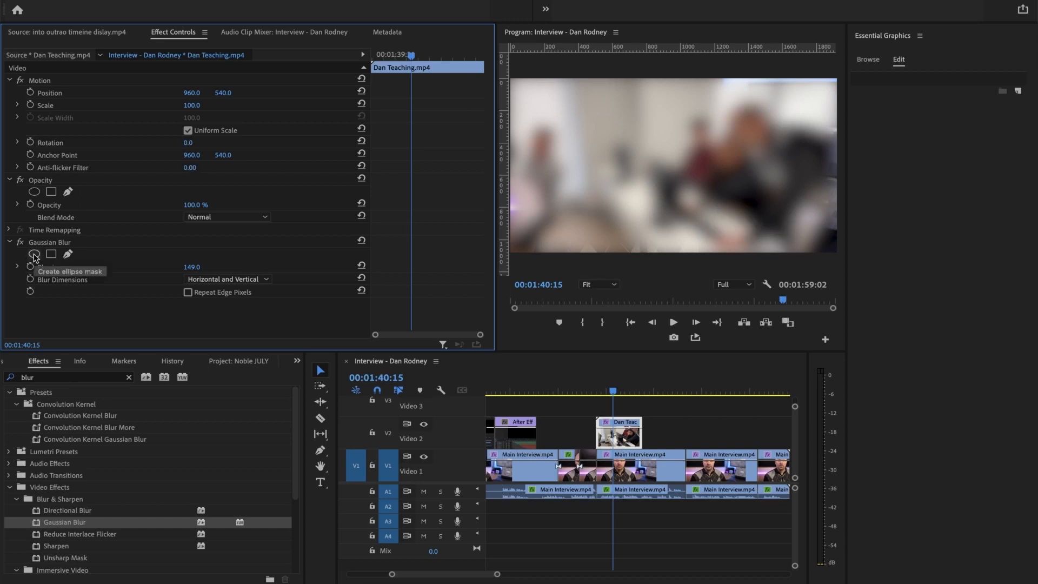
# Step: Draw an ellipse mask on the blur and fit it over the red-shirted man's face
pyautogui.click(34, 253)
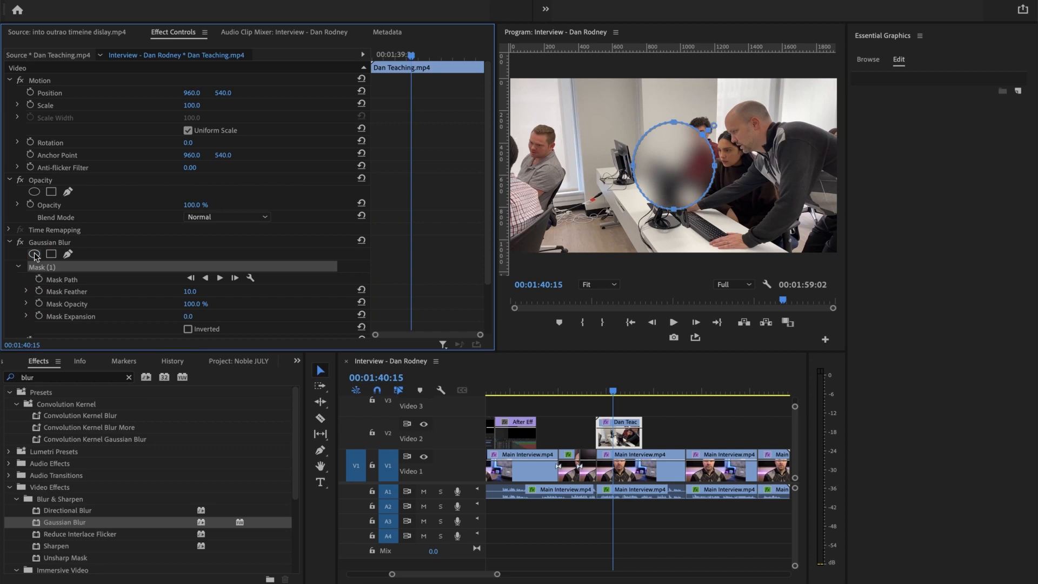
pyautogui.moveTo(34, 254)
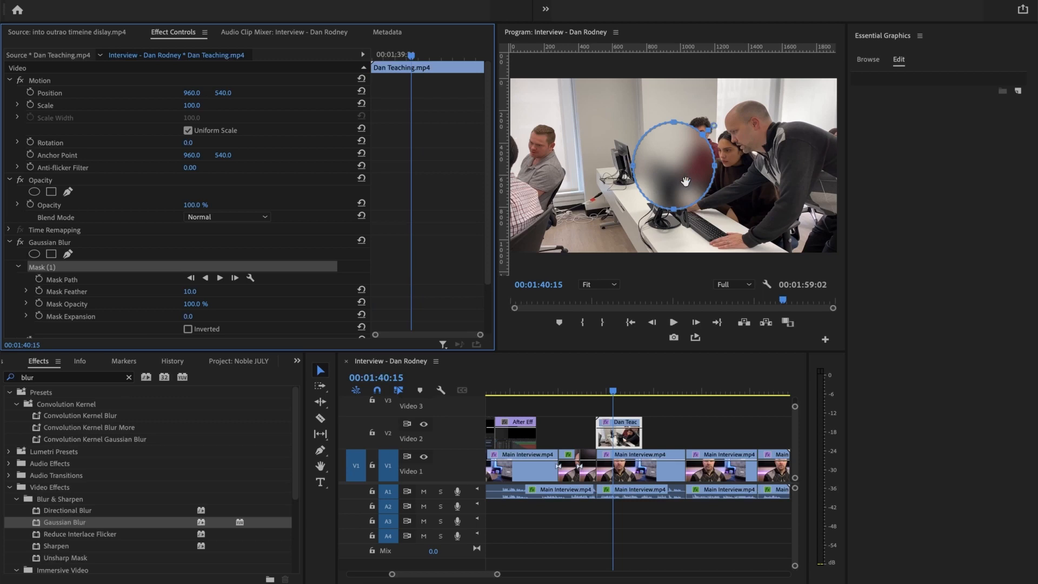
pyautogui.moveTo(686, 182); pyautogui.dragTo(698, 149)
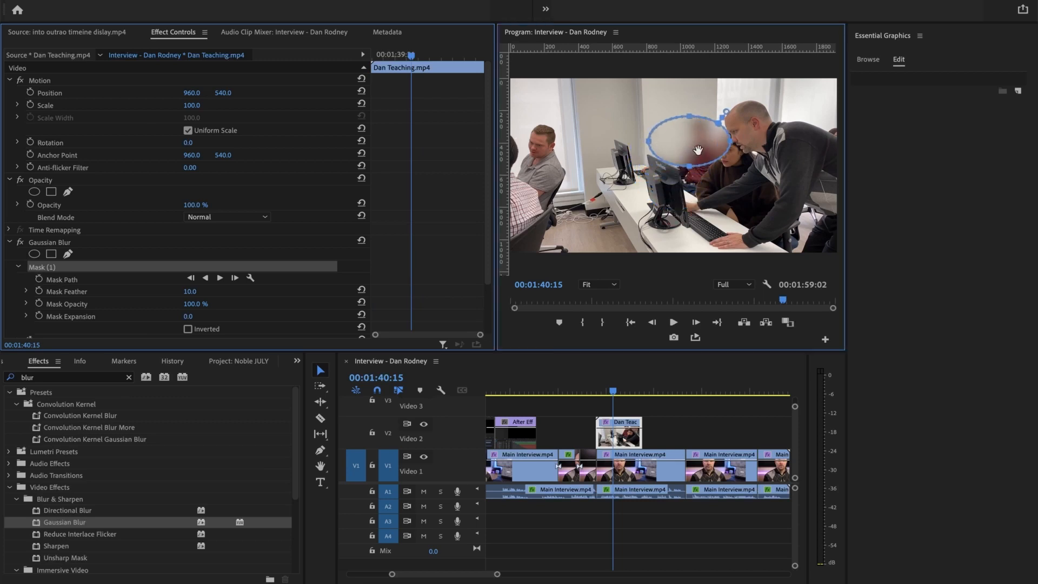
pyautogui.moveTo(696, 150); pyautogui.dragTo(661, 142)
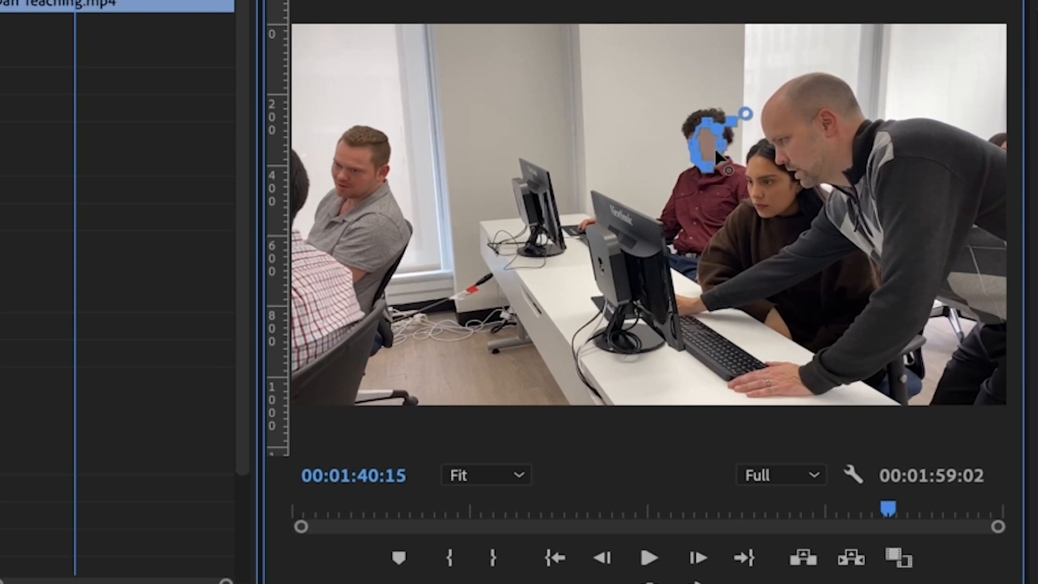
pyautogui.moveTo(733, 237)
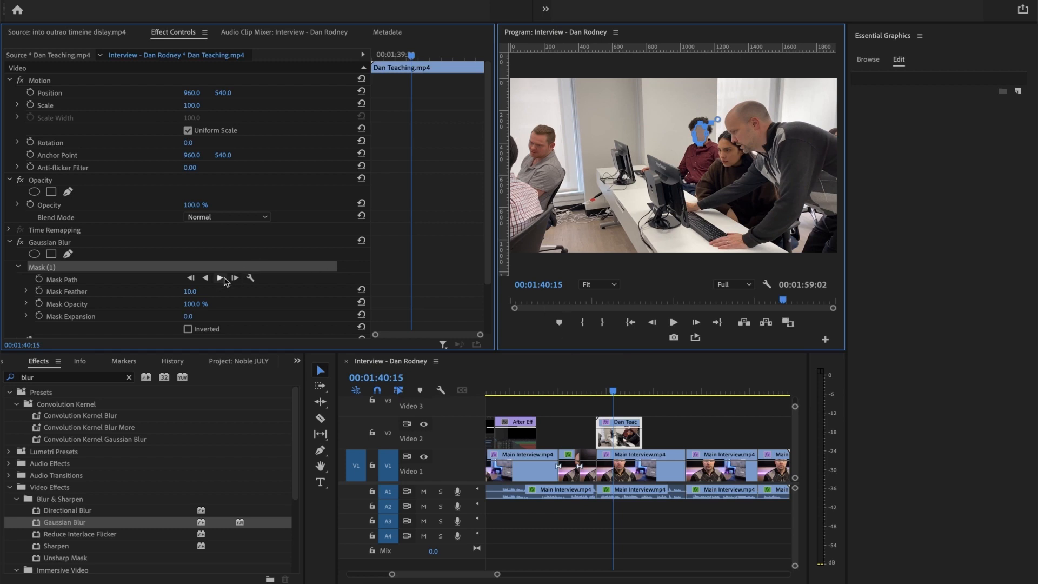
pyautogui.moveTo(221, 278)
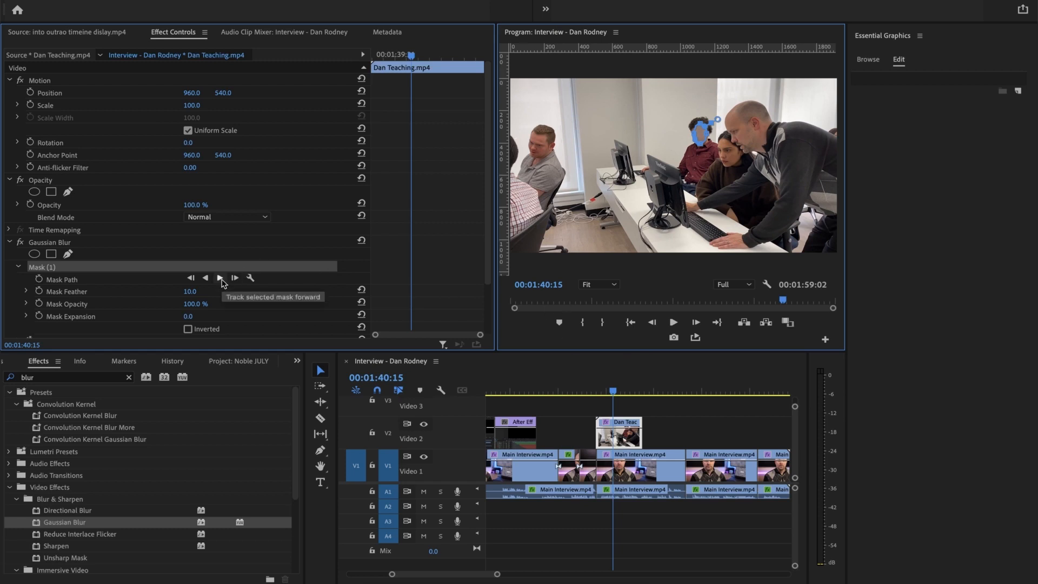
# Step: Track Mask (1) forward, then backward, through the clip
pyautogui.click(220, 277)
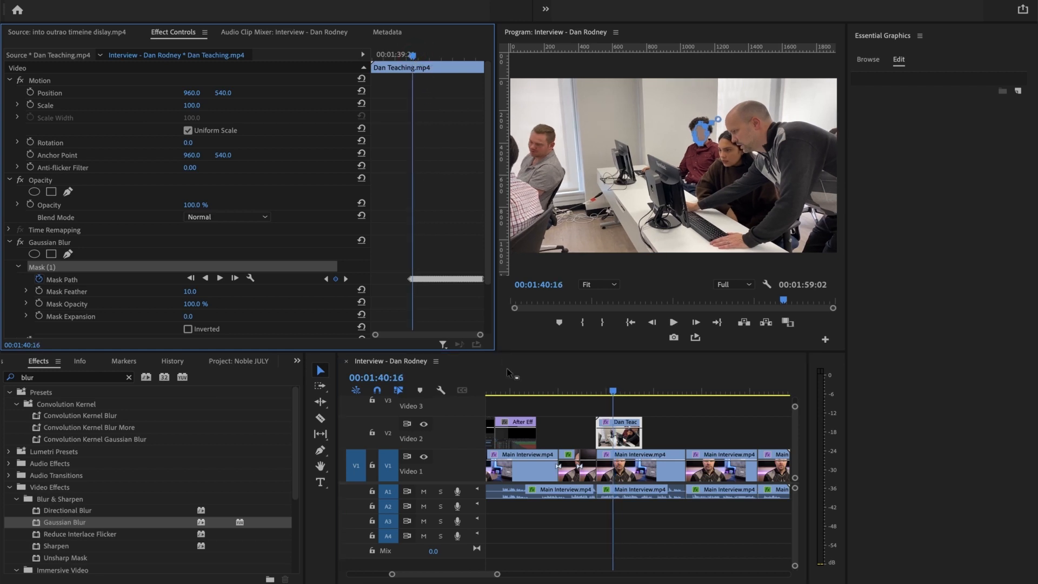
pyautogui.moveTo(204, 278)
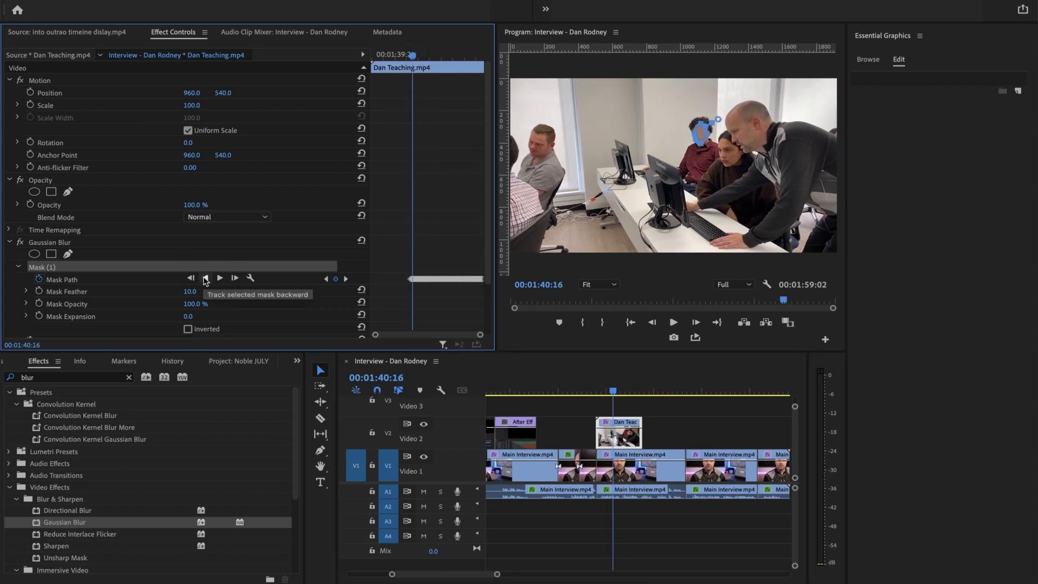
pyautogui.click(204, 278)
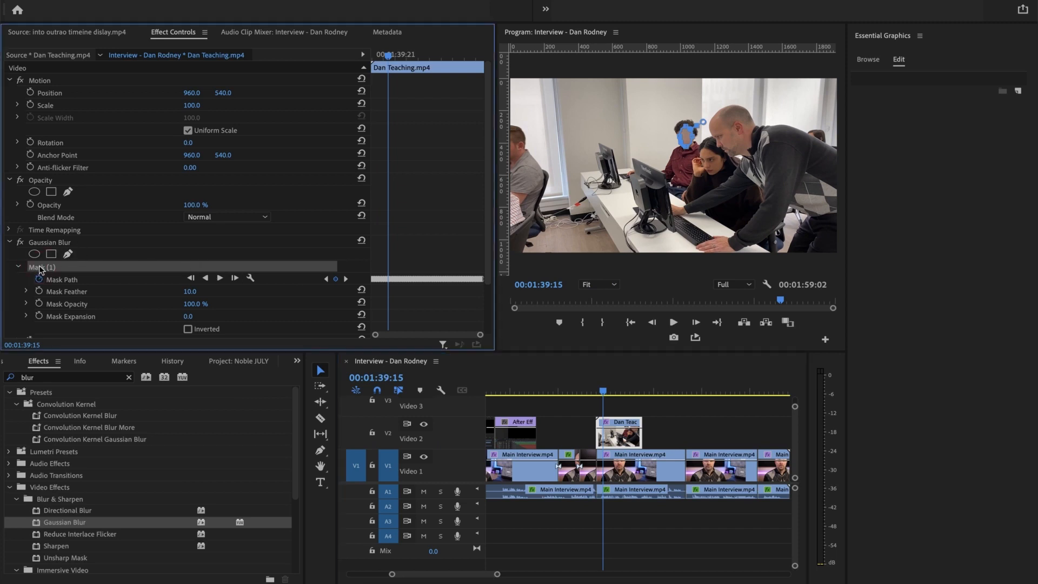
pyautogui.moveTo(520, 137)
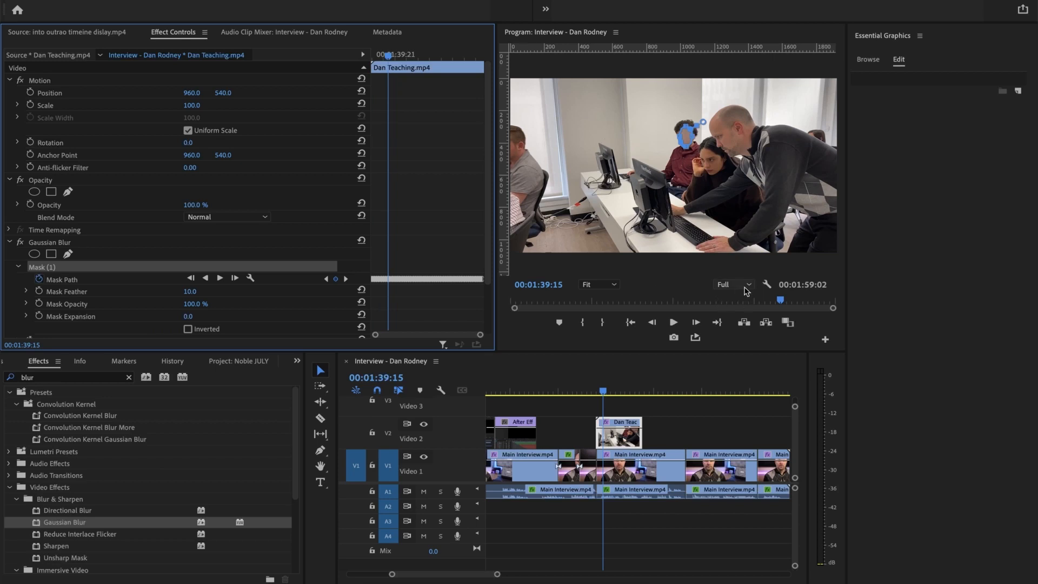
# Step: Set the Program Monitor zoom level to 100%
pyautogui.click(598, 284)
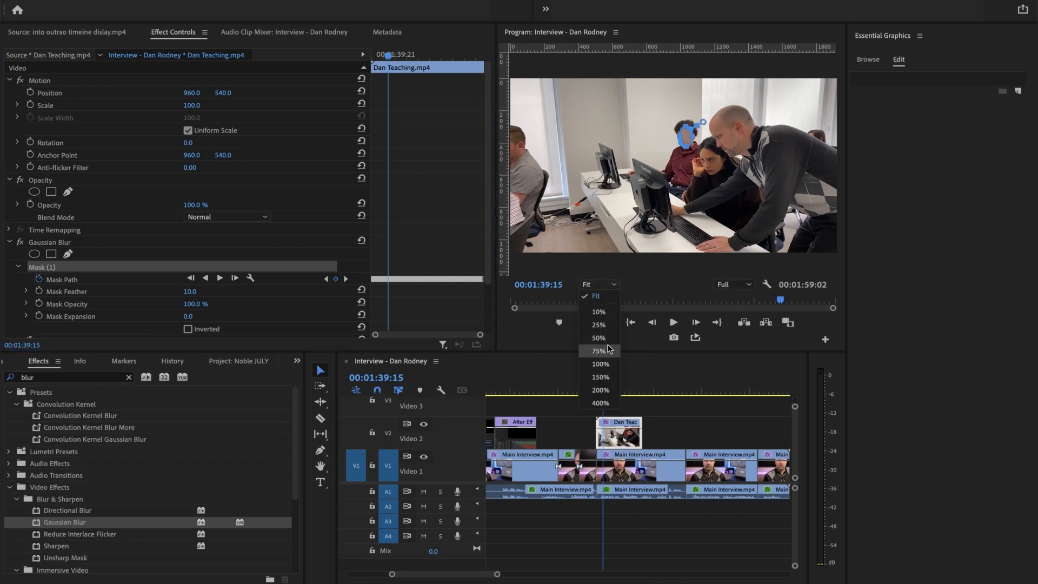
pyautogui.click(600, 364)
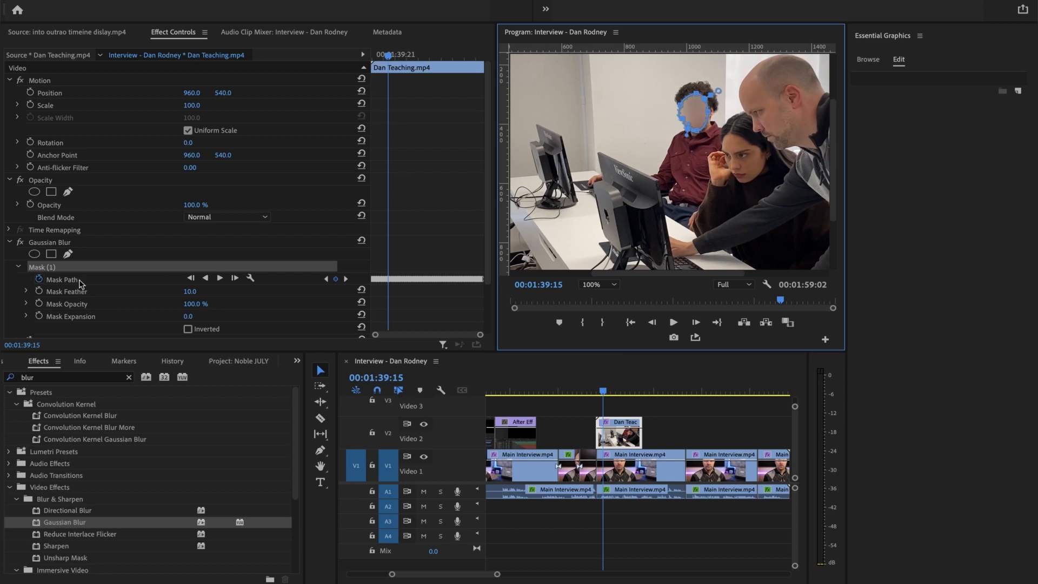
# Step: Select Mask Path and track the mask backward through earlier frames
pyautogui.click(222, 278)
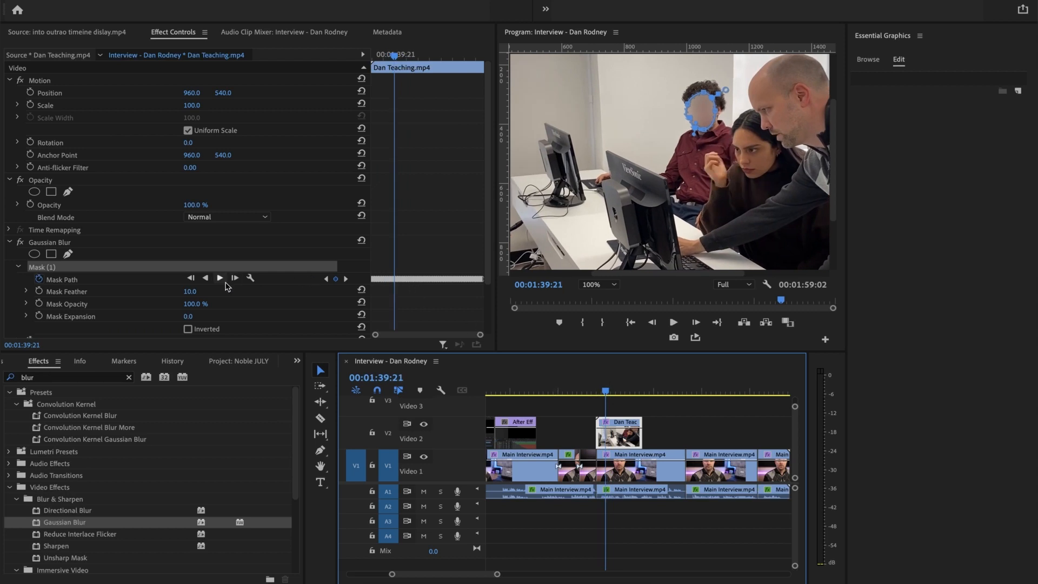
pyautogui.moveTo(206, 278)
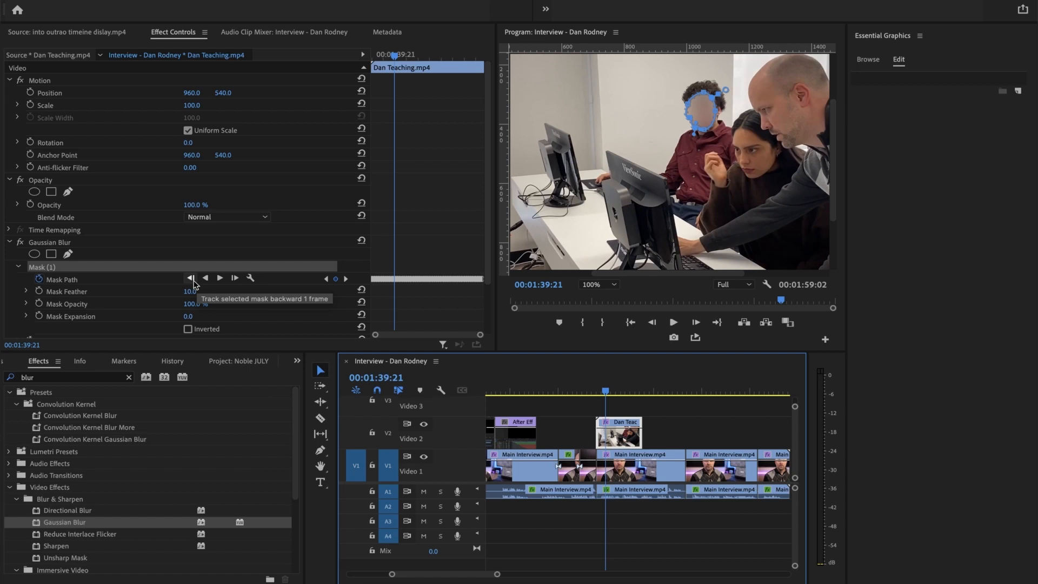
pyautogui.moveTo(219, 278)
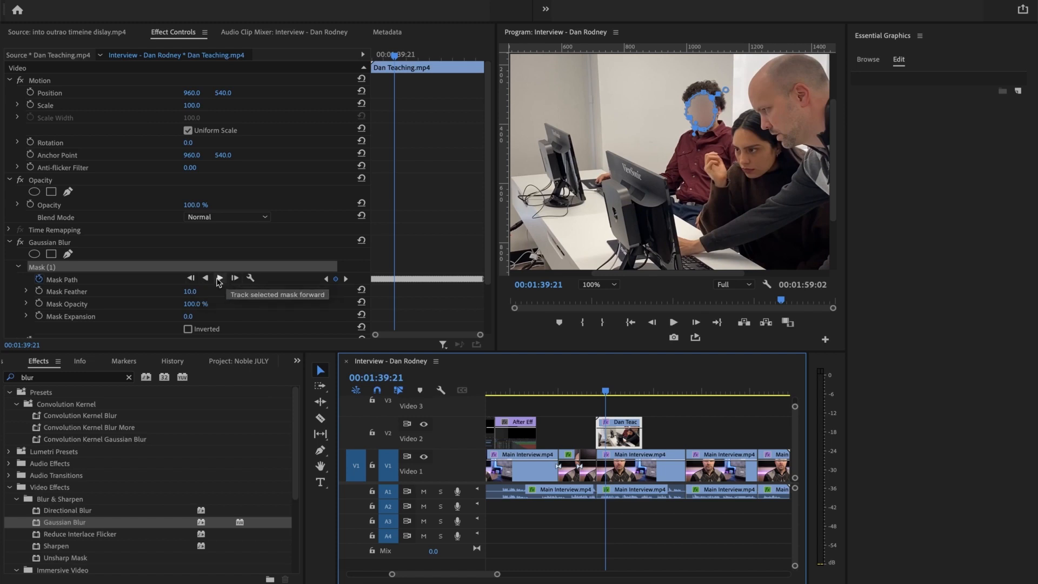
pyautogui.moveTo(206, 278)
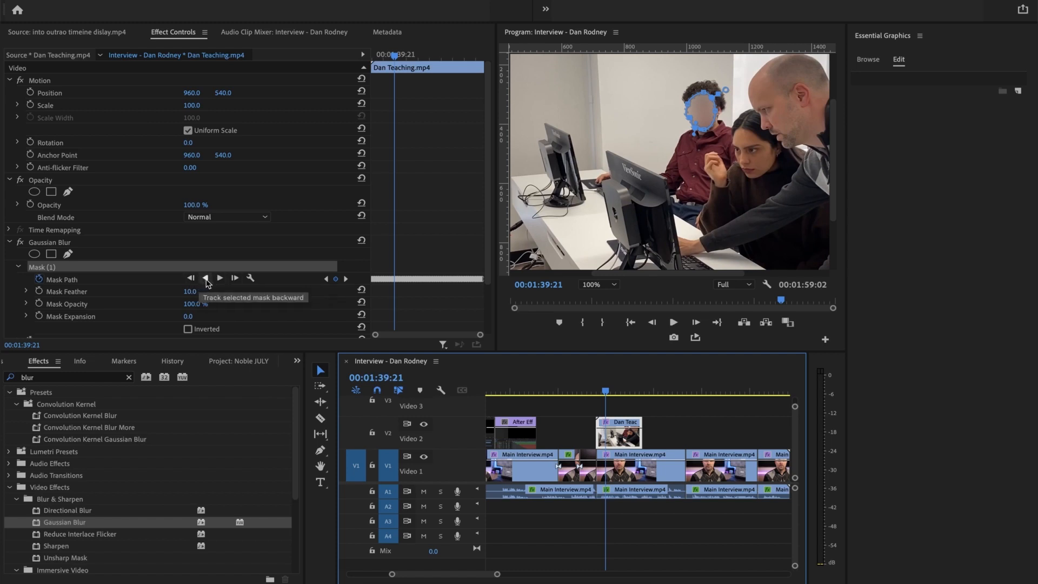
pyautogui.click(205, 278)
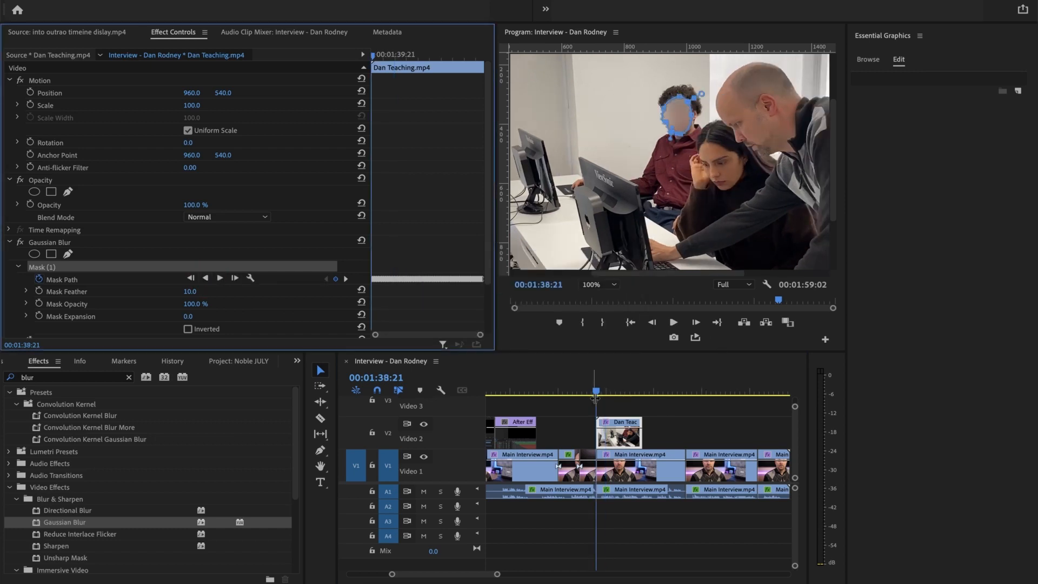
# Step: Play the clip to preview the blurred face, then set the Program Monitor zoom to Fit
pyautogui.click(673, 322)
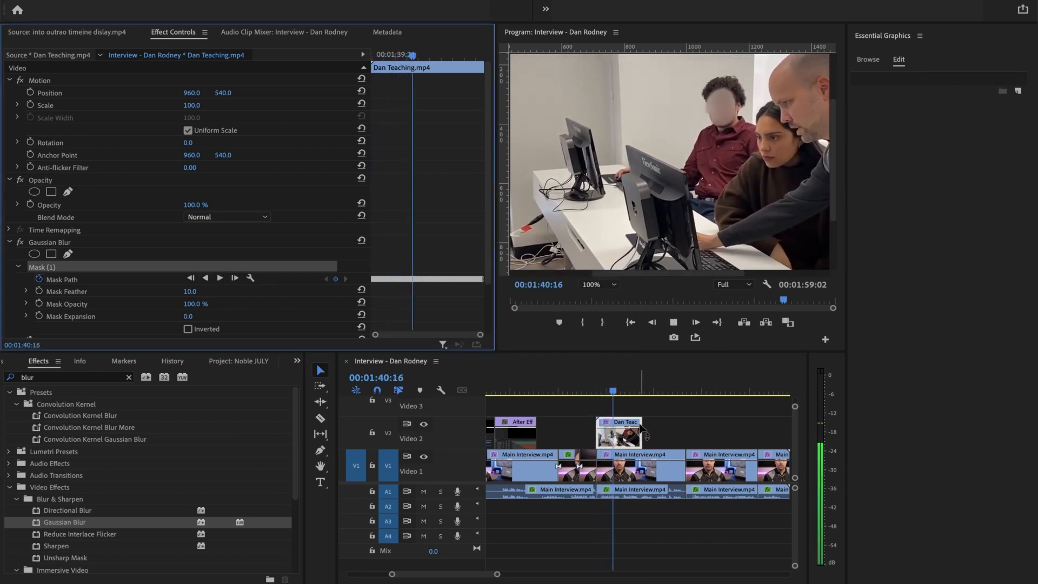
pyautogui.click(613, 285)
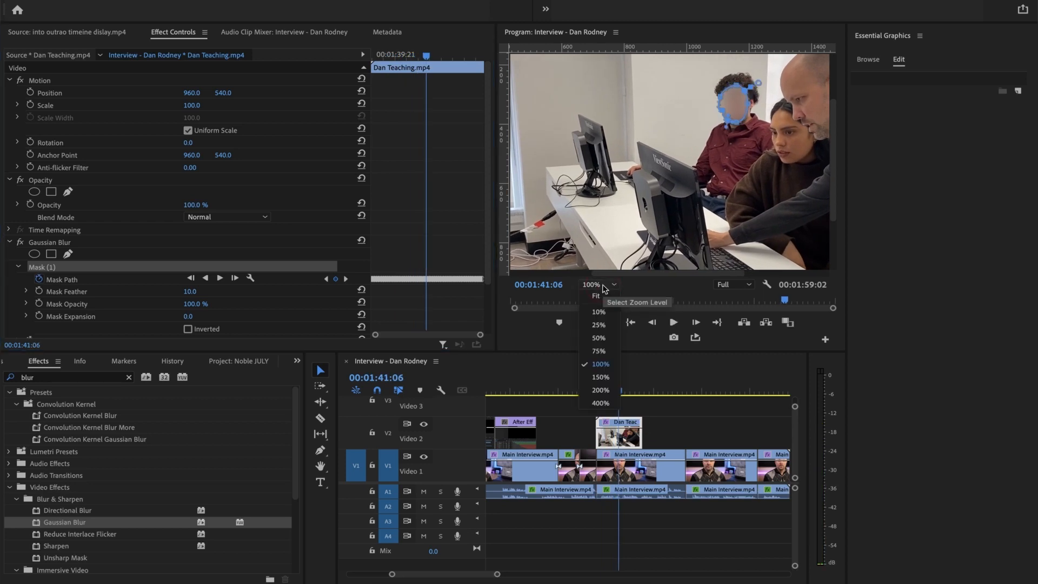
pyautogui.click(595, 295)
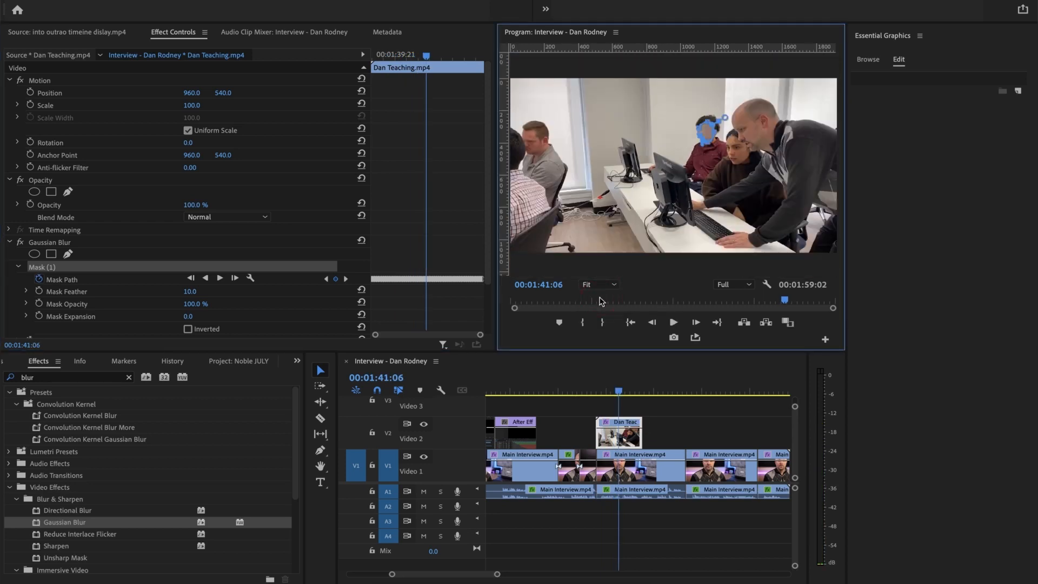